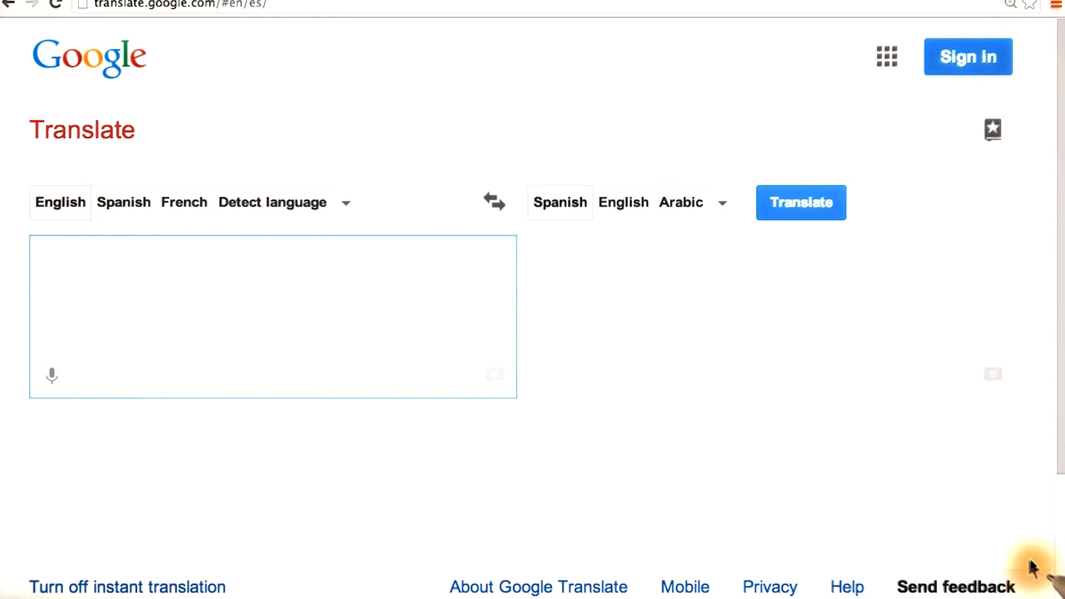
{"action": "mouse_move", "coordinate": [1026, 567]}
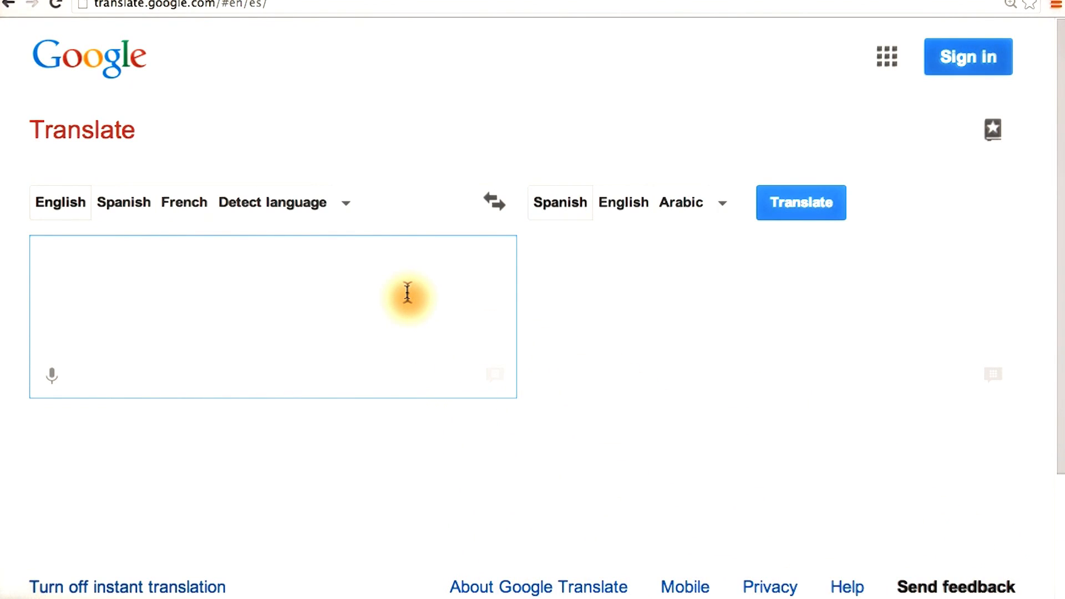
- Translate 'lemon cake' into Spanish, then search 'Google apis explorer' and open the site
{"action": "type", "text": "lemon cake"}
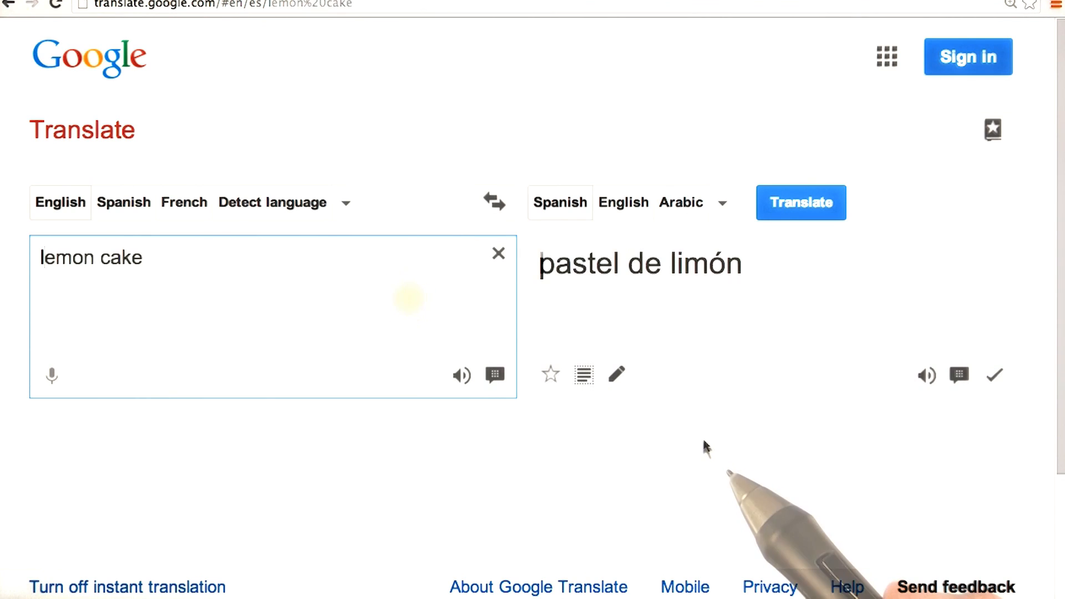
{"action": "mouse_move", "coordinate": [713, 446]}
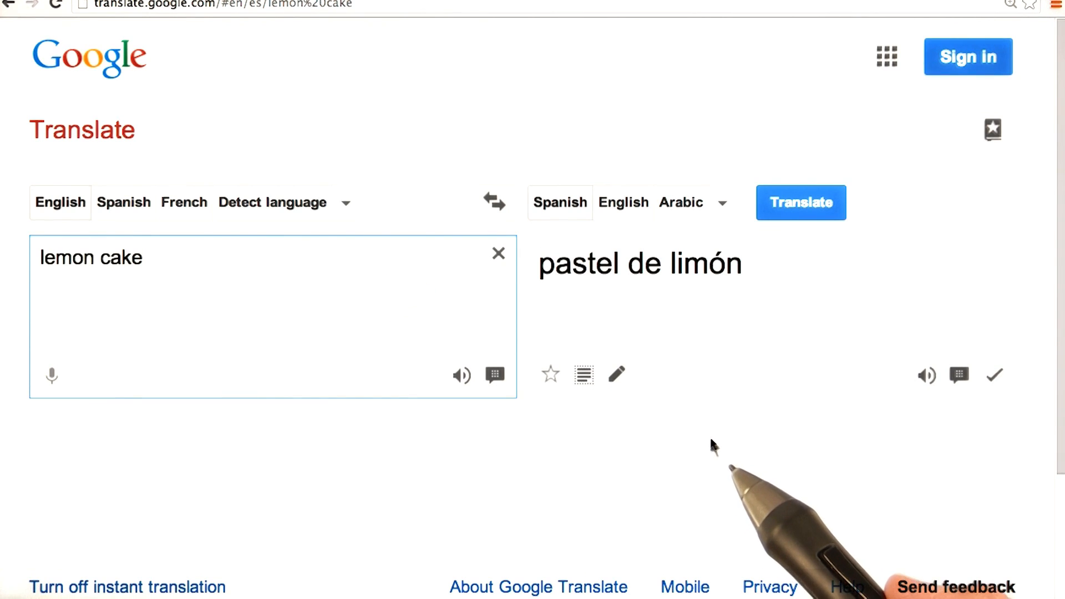
{"action": "mouse_move", "coordinate": [712, 488]}
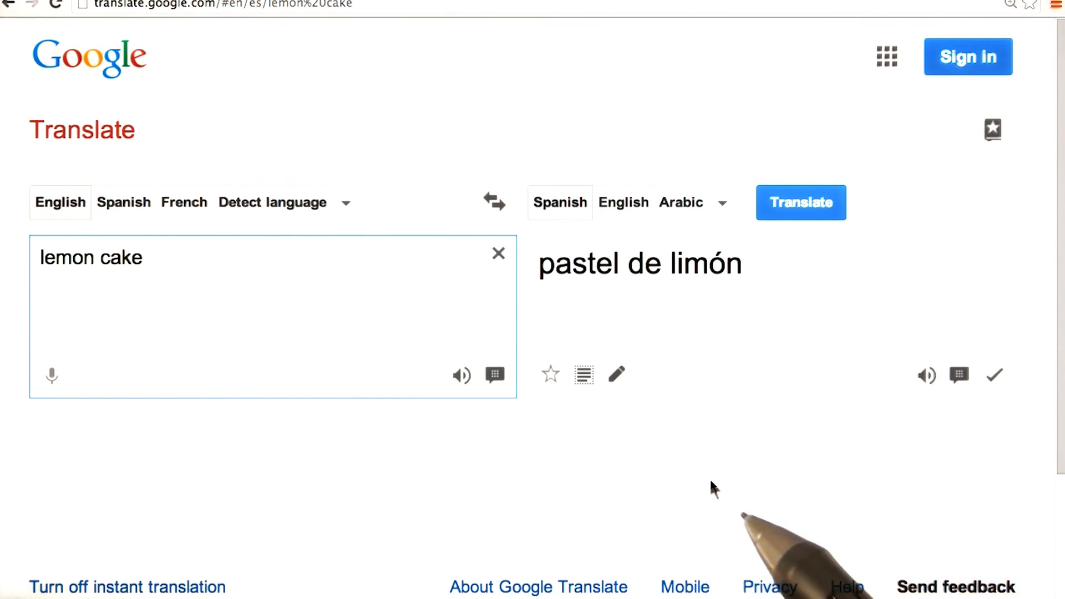
{"action": "mouse_move", "coordinate": [743, 463]}
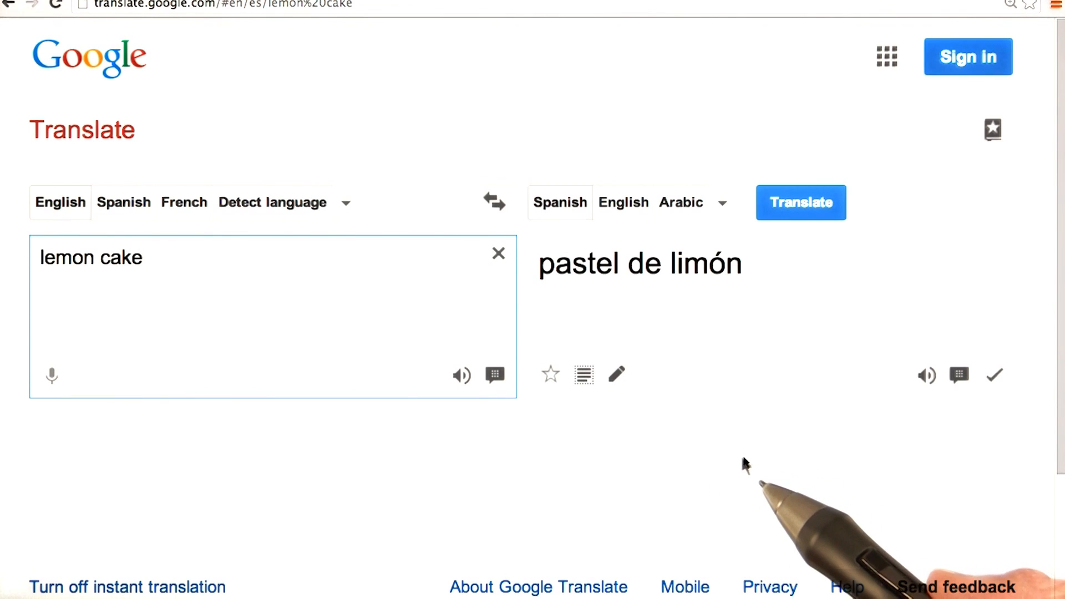
{"action": "mouse_move", "coordinate": [759, 452]}
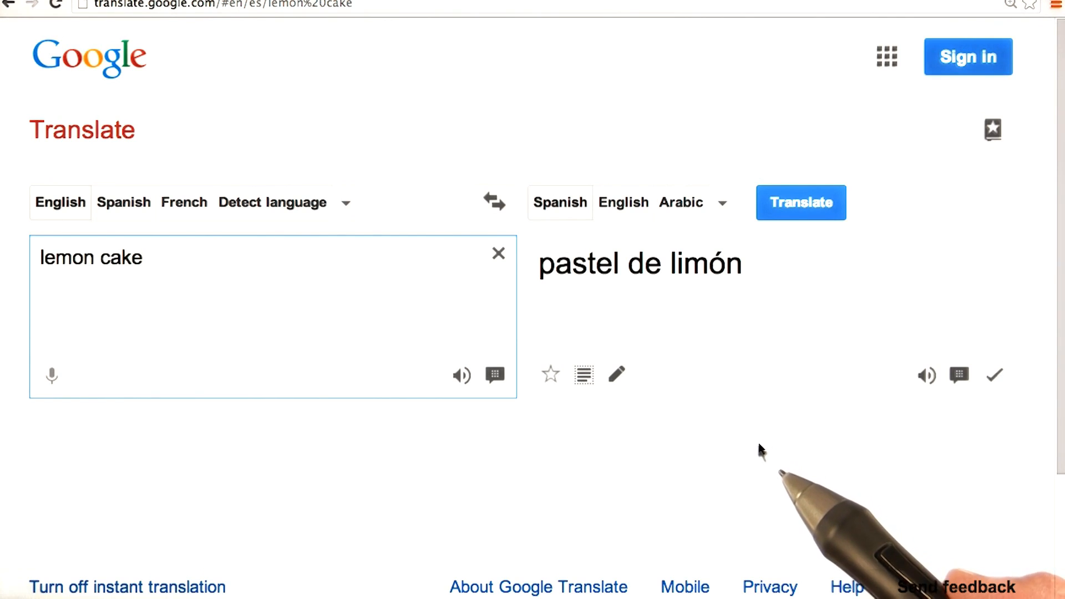
{"action": "type", "text": "Google apis explorer"}
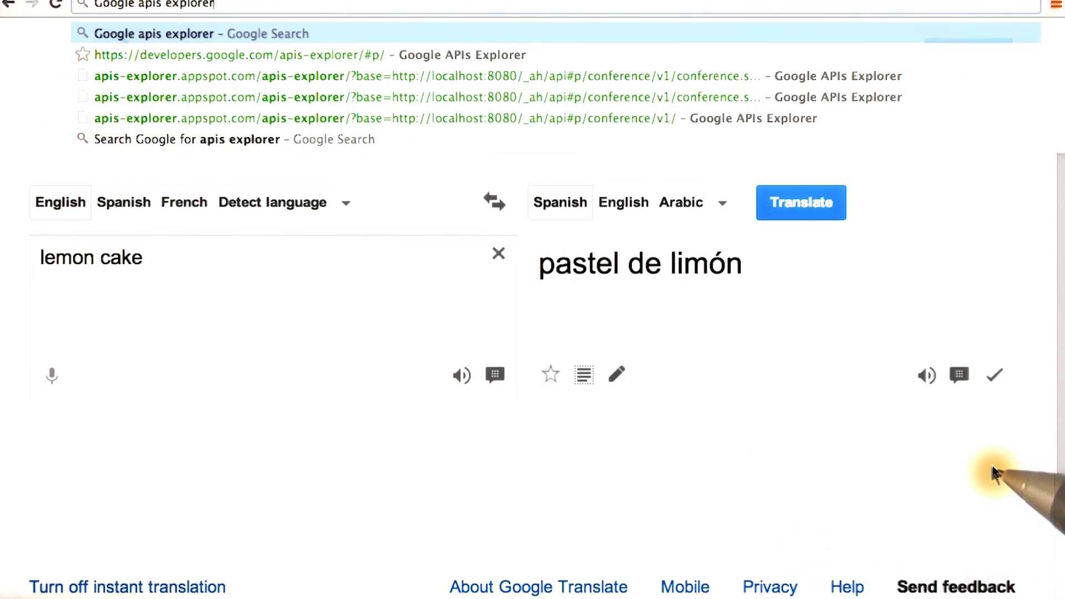
{"action": "mouse_move", "coordinate": [996, 474]}
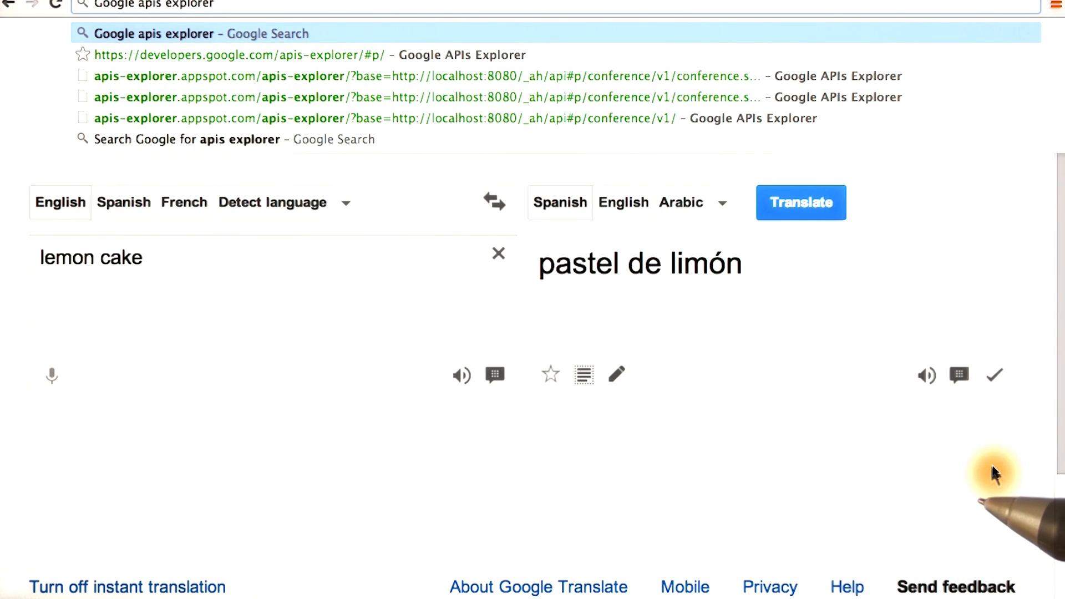
{"action": "mouse_move", "coordinate": [950, 493]}
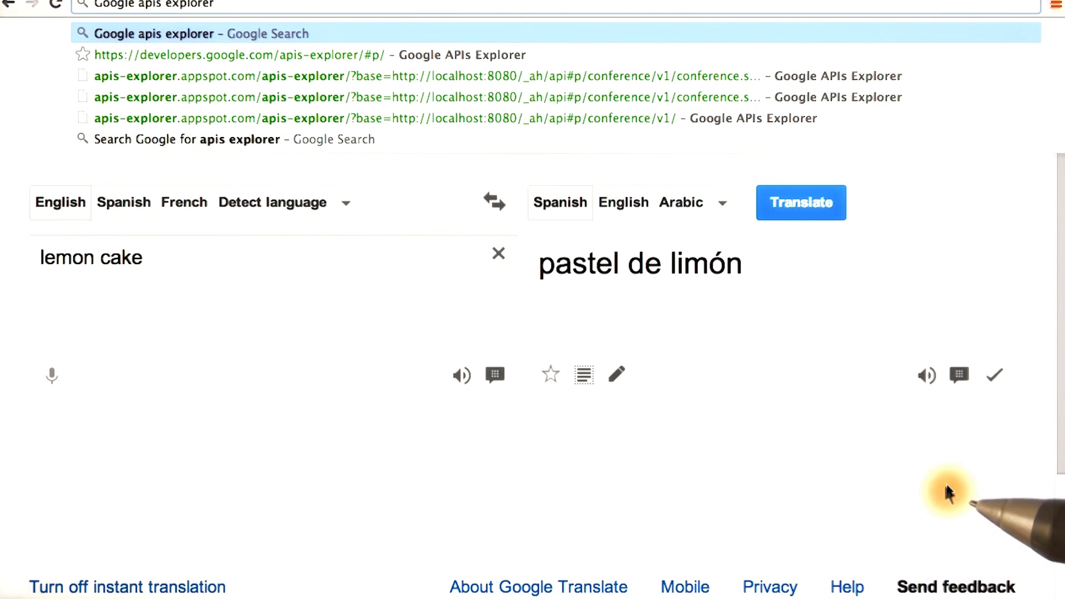
{"action": "left_click", "coordinate": [199, 33]}
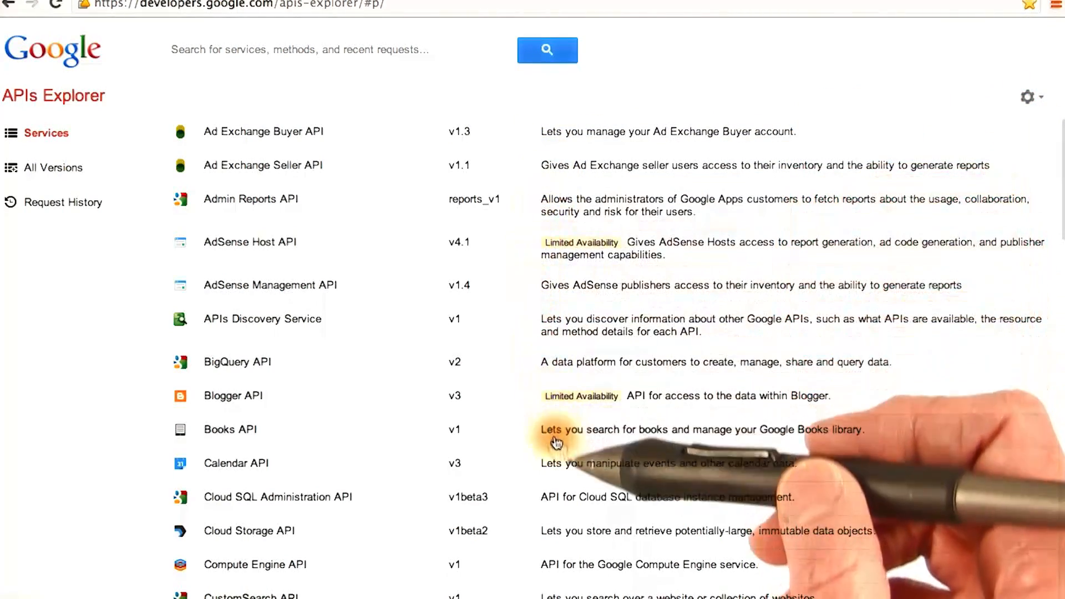
{"action": "mouse_move", "coordinate": [599, 506]}
{"action": "type", "text": "translate"}
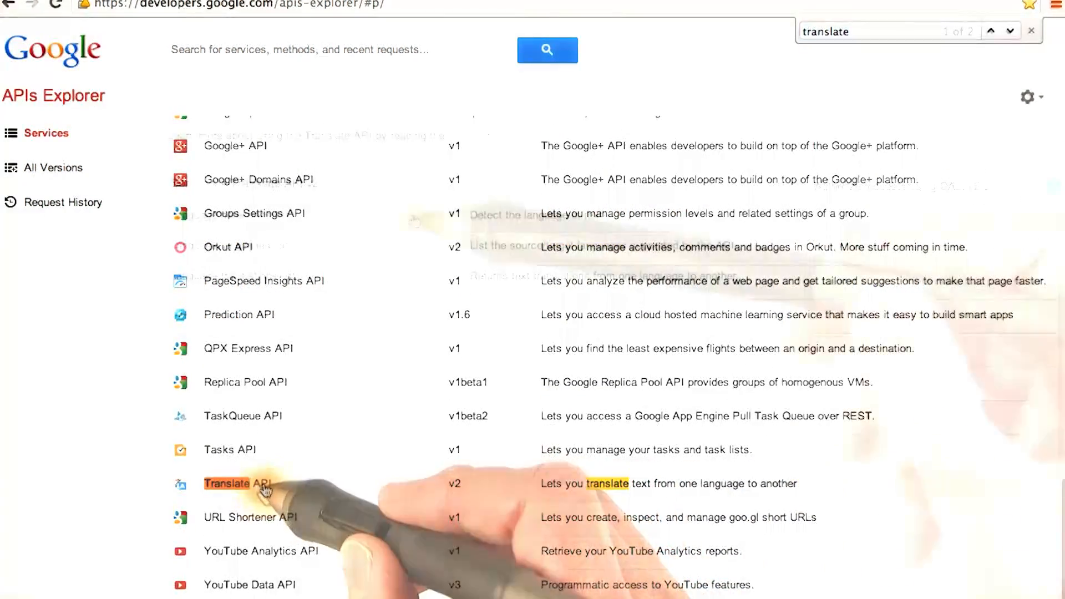
- Open the Translate API v2 entry from the APIs Explorer services list
{"action": "left_click", "coordinate": [227, 483]}
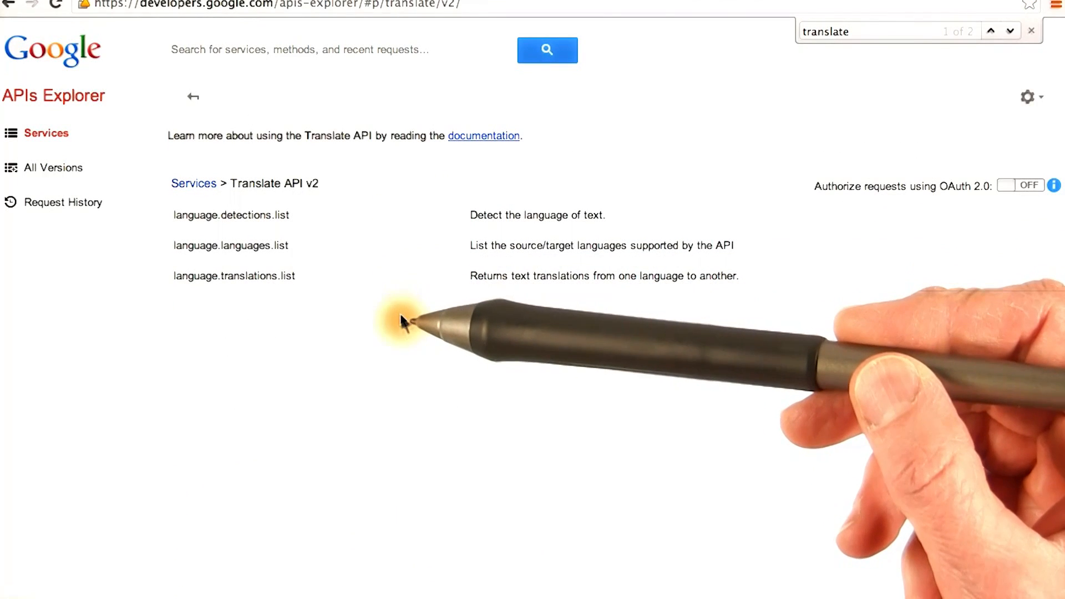